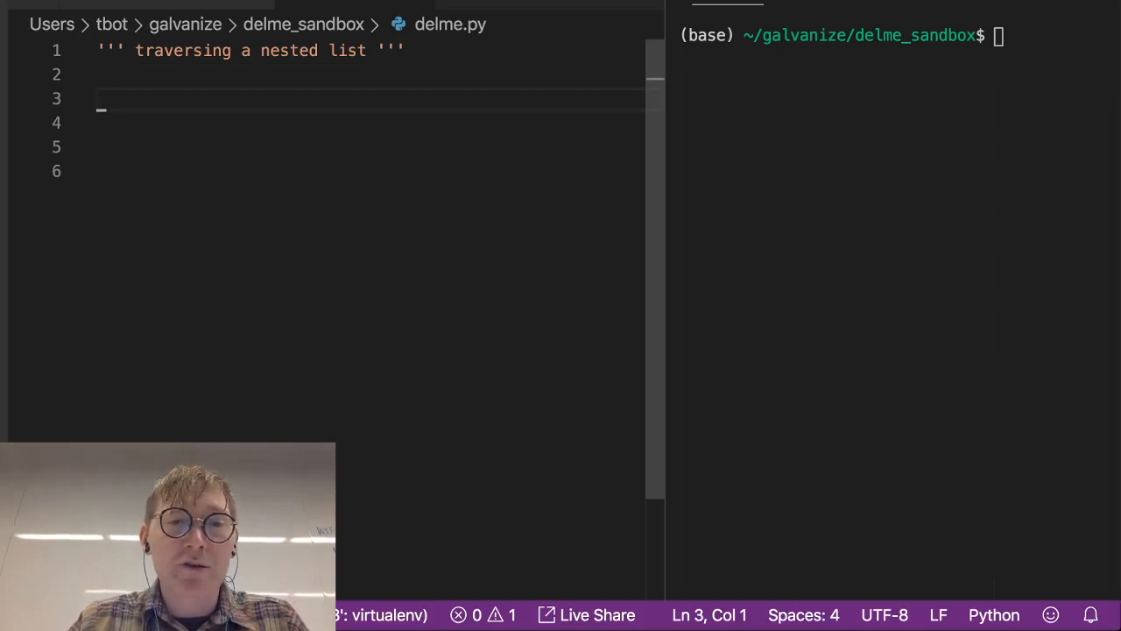
- Start the nested list with a first sublist of 'spider', 'moth' and 'ant'
{"action": "type", "text": "nest"}
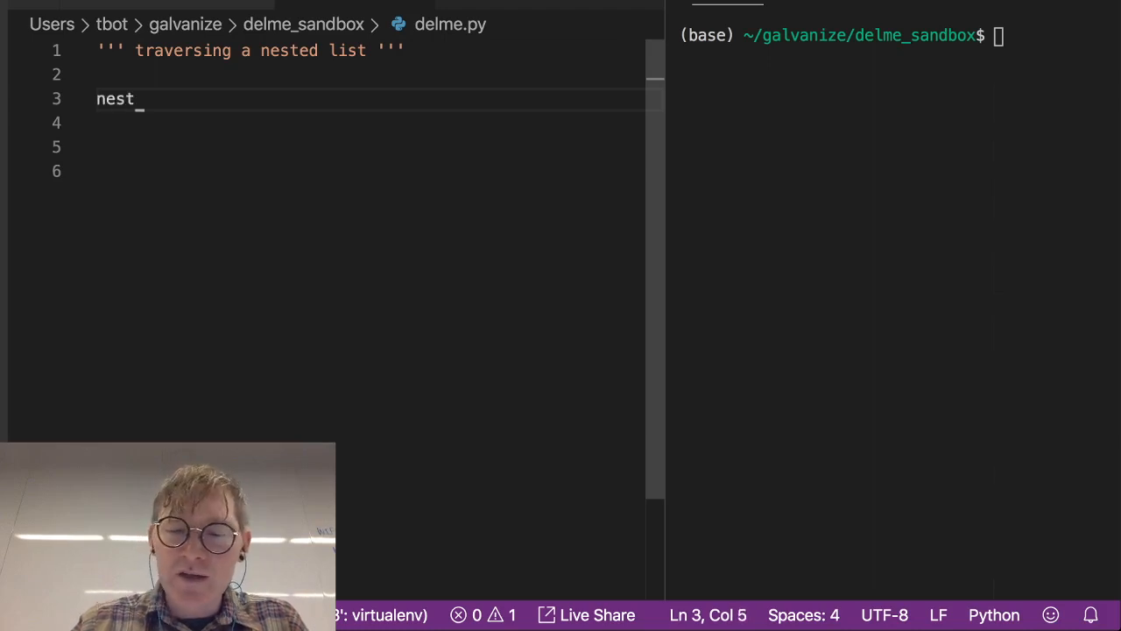
{"action": "type", "text": "ed = []"}
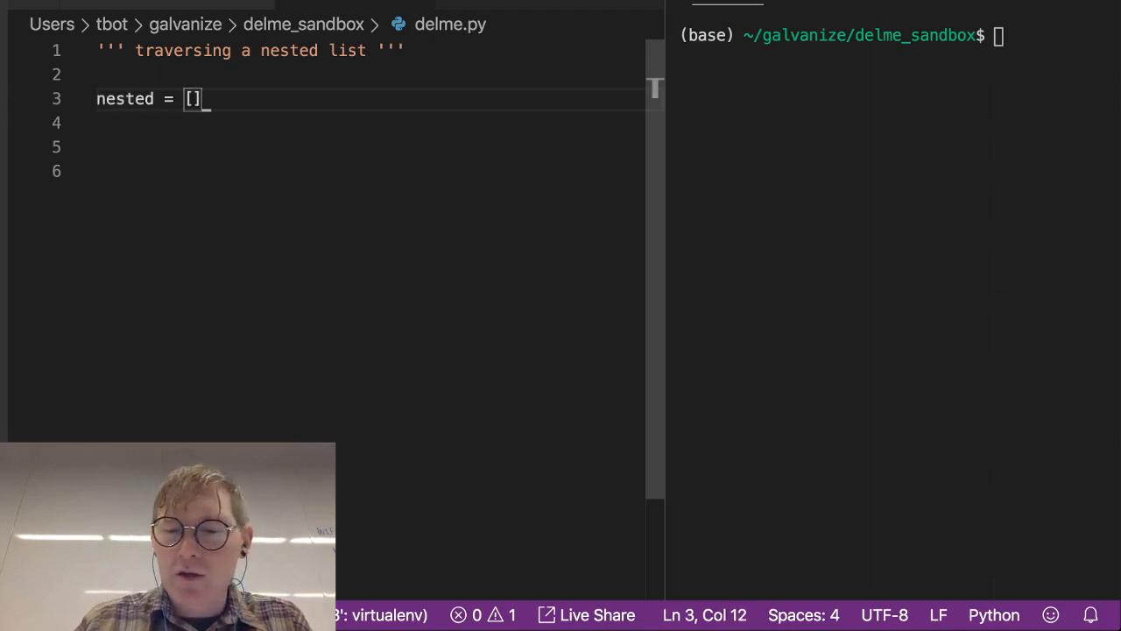
{"action": "type", "text": "[], []]"}
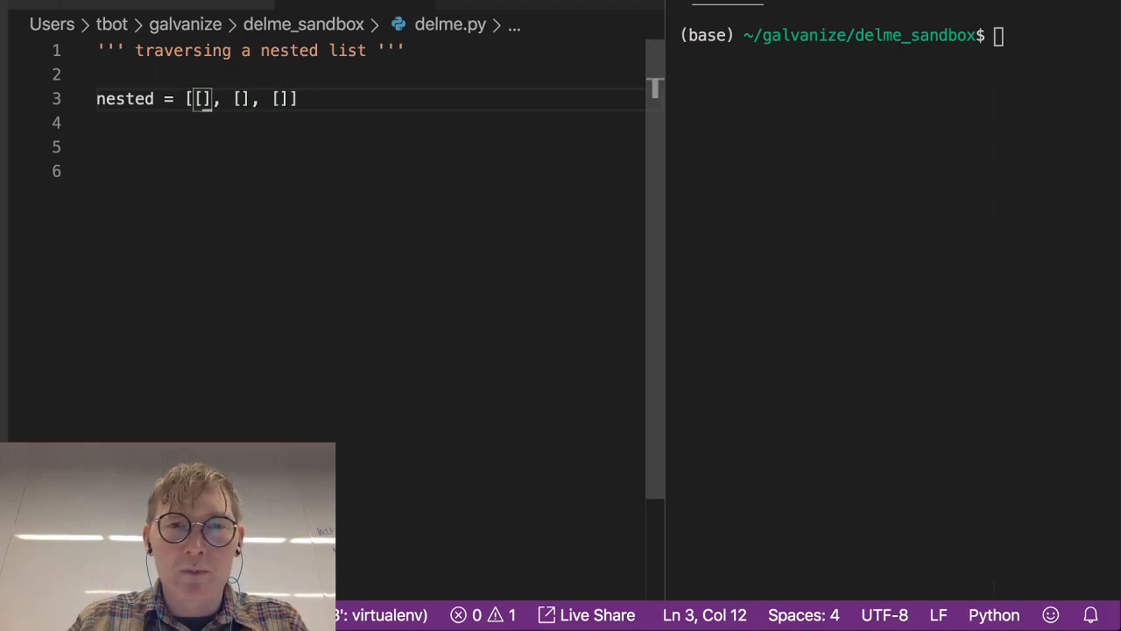
{"action": "type", "text": "'spin'"}
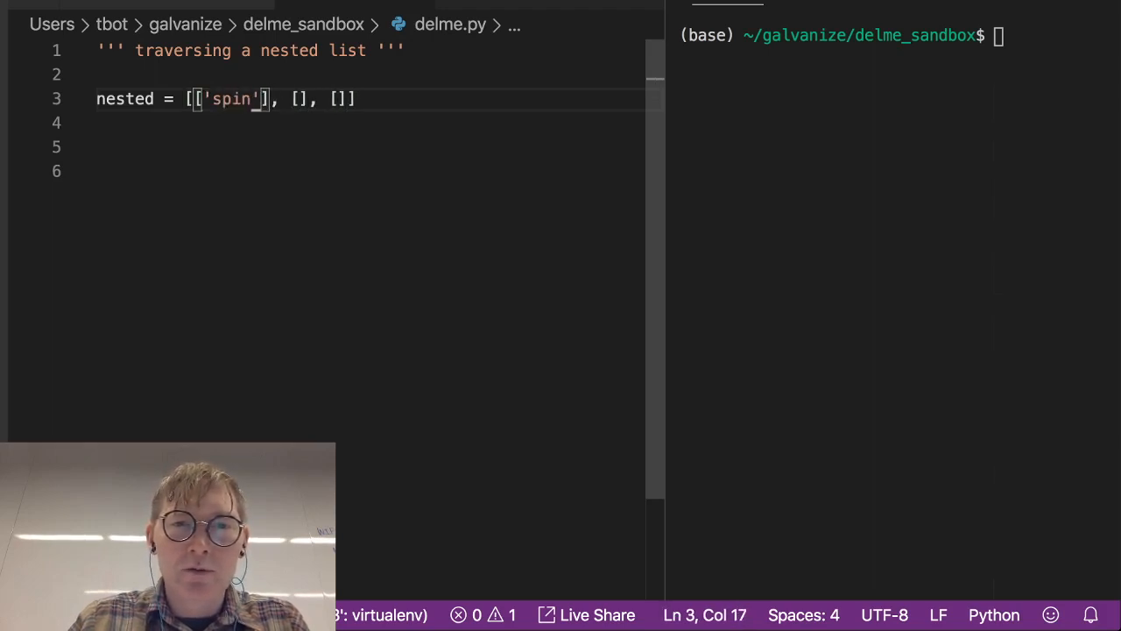
{"action": "key", "text": "Backspace"}
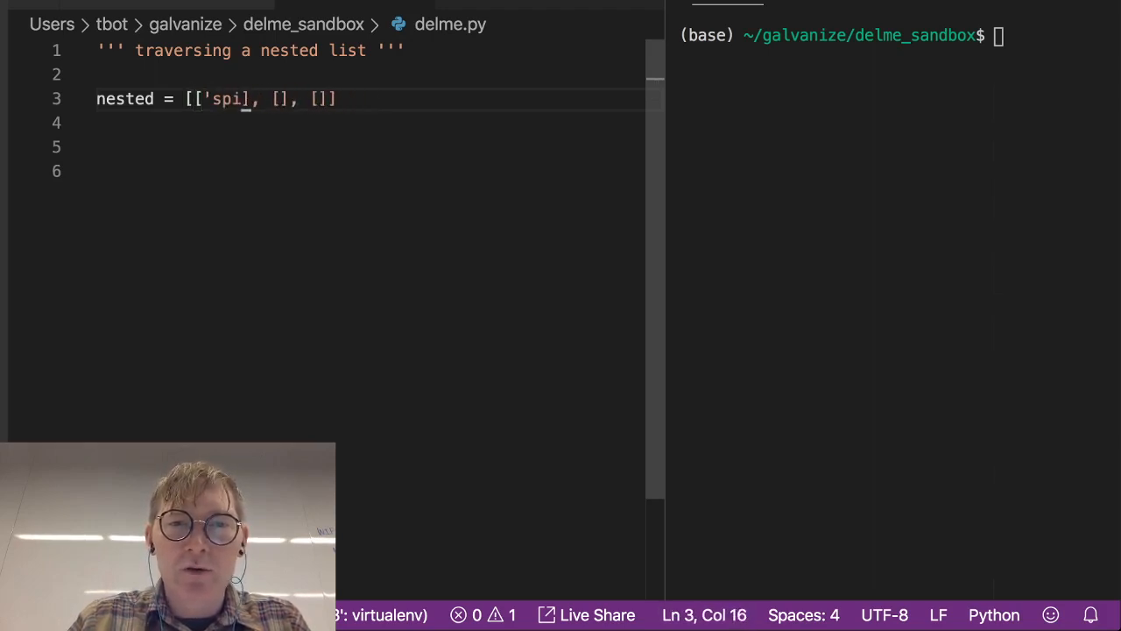
{"action": "type", "text": "der'"}
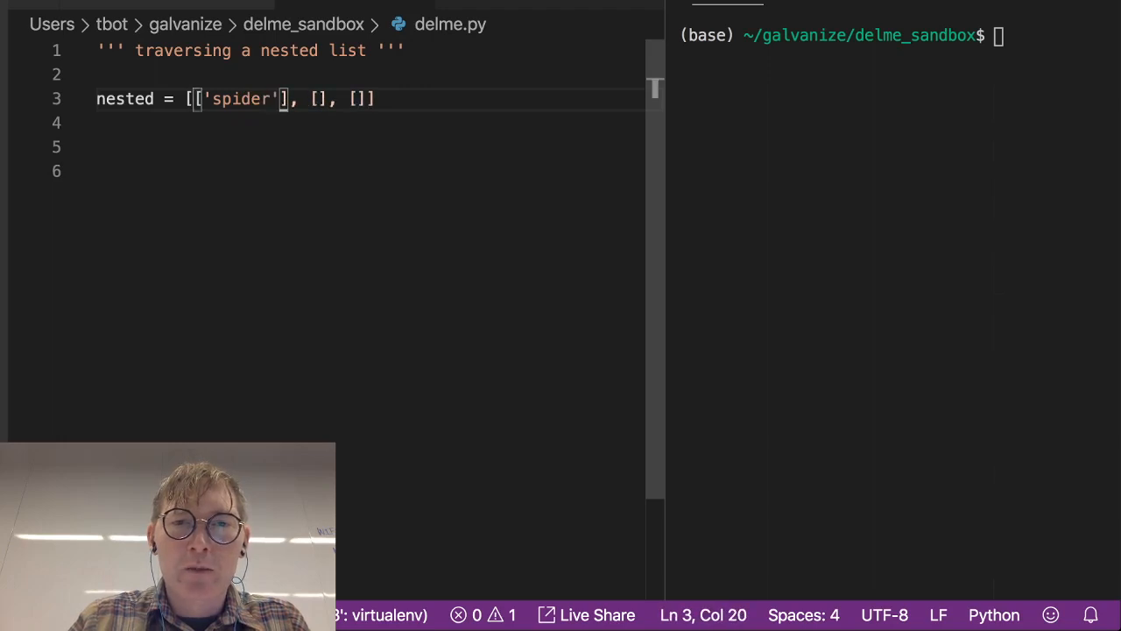
{"action": "type", "text": ", 'moth'"}
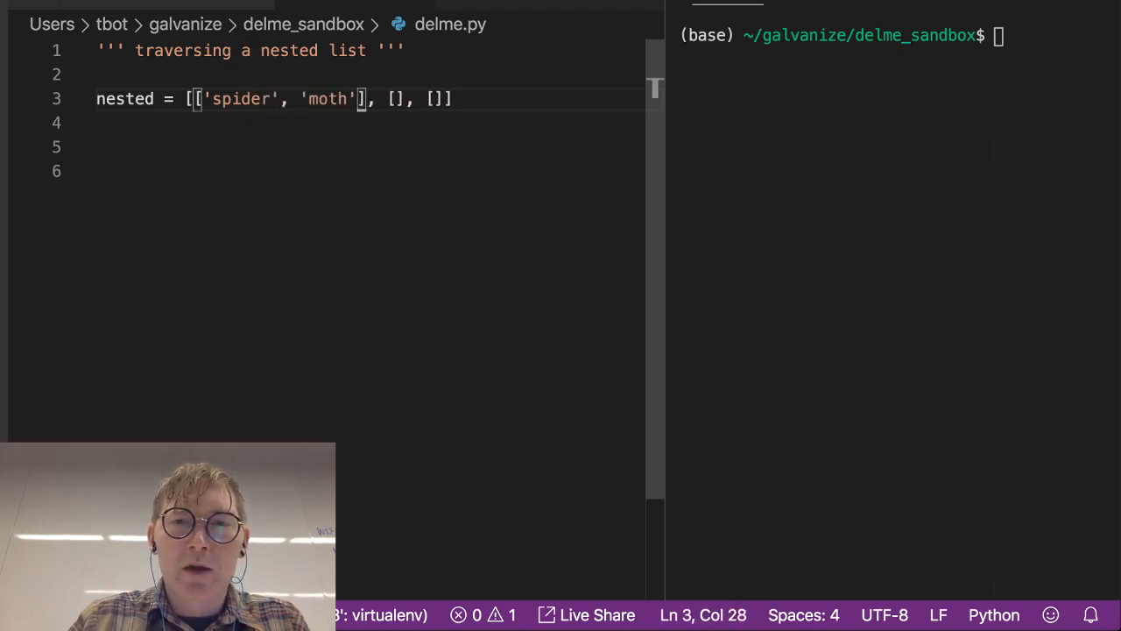
{"action": "type", "text": ", ''"}
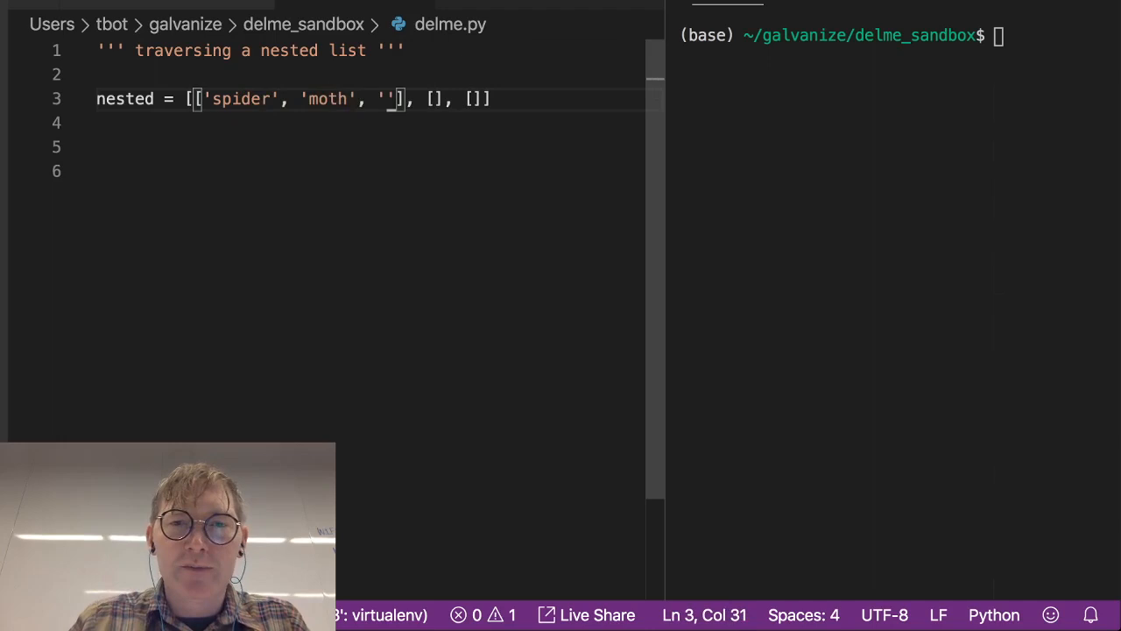
{"action": "type", "text": "ant"}
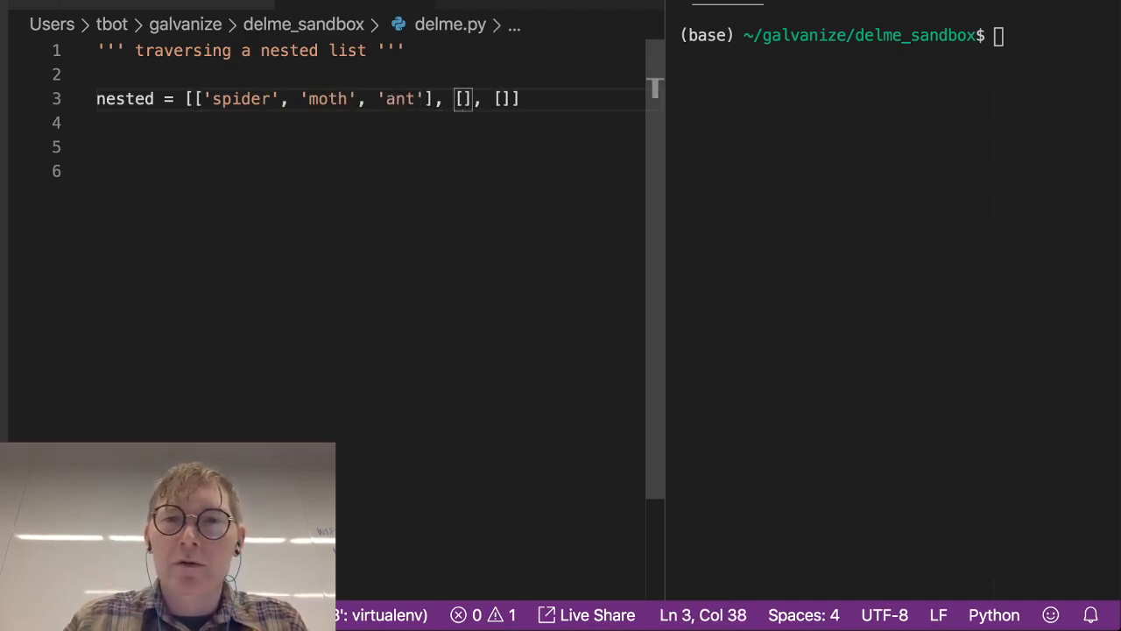
- Add a second sublist of arachnid-related strings such as 'arachnid' and 'butterfly teddybears'
{"action": "type", "text": "''"}
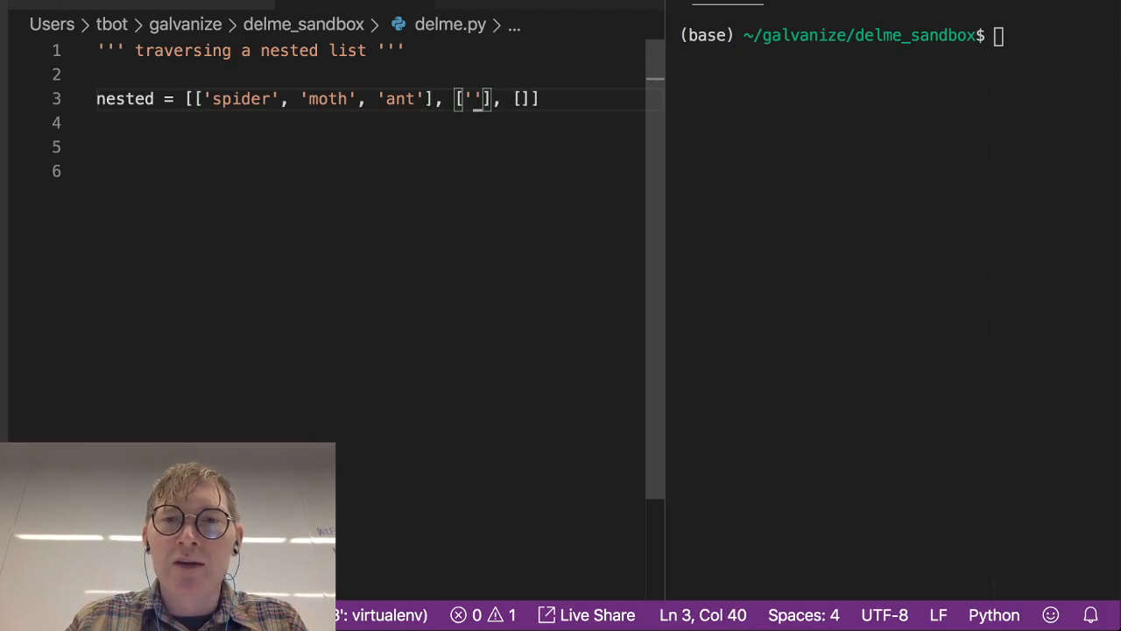
{"action": "type", "text": "arachnid"}
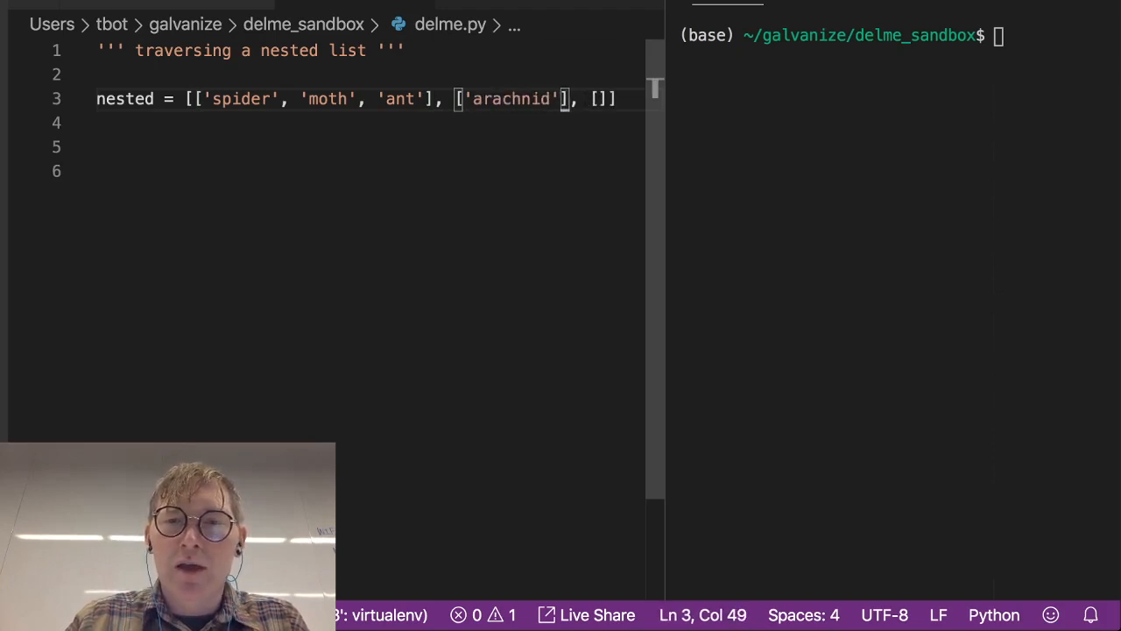
{"action": "type", "text": ", ''"}
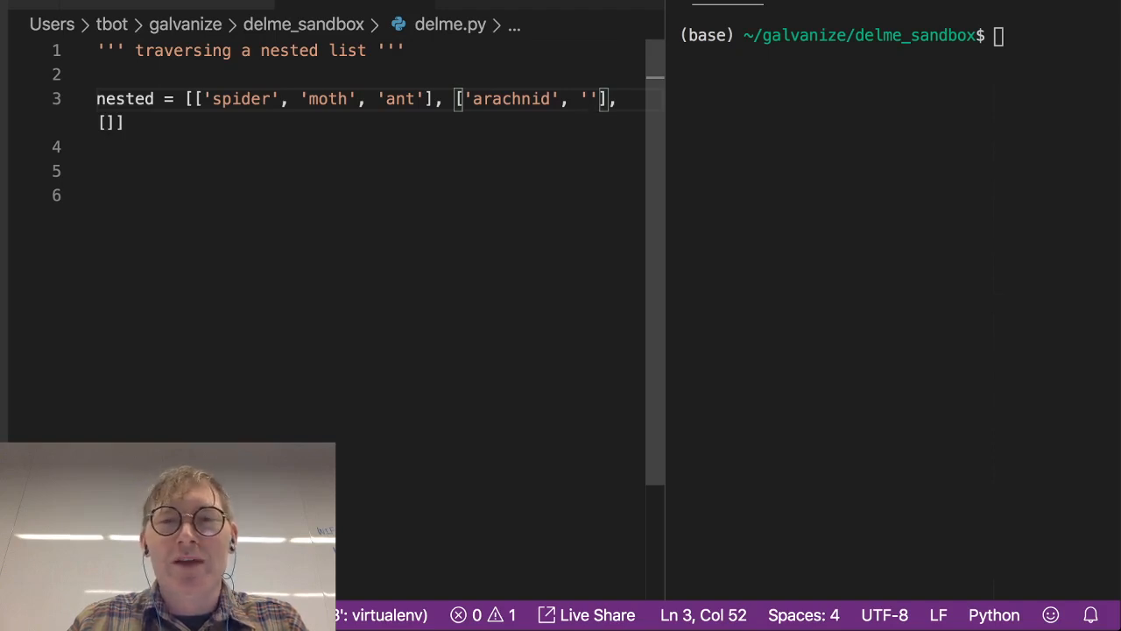
{"action": "type", "text": "bu"}
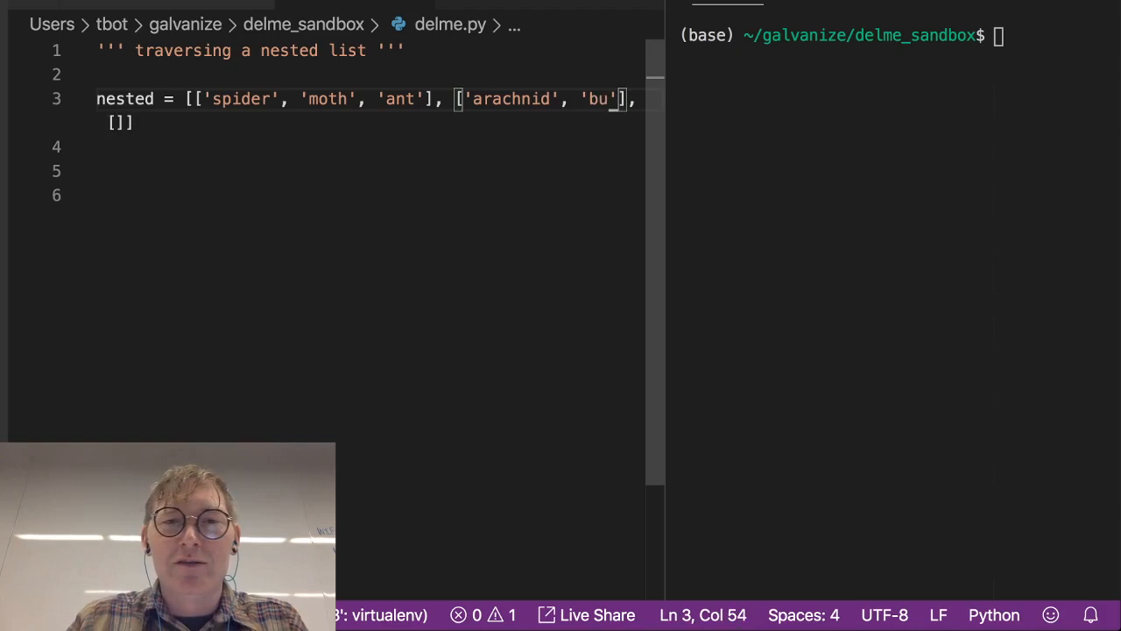
{"action": "type", "text": "tterfly te"}
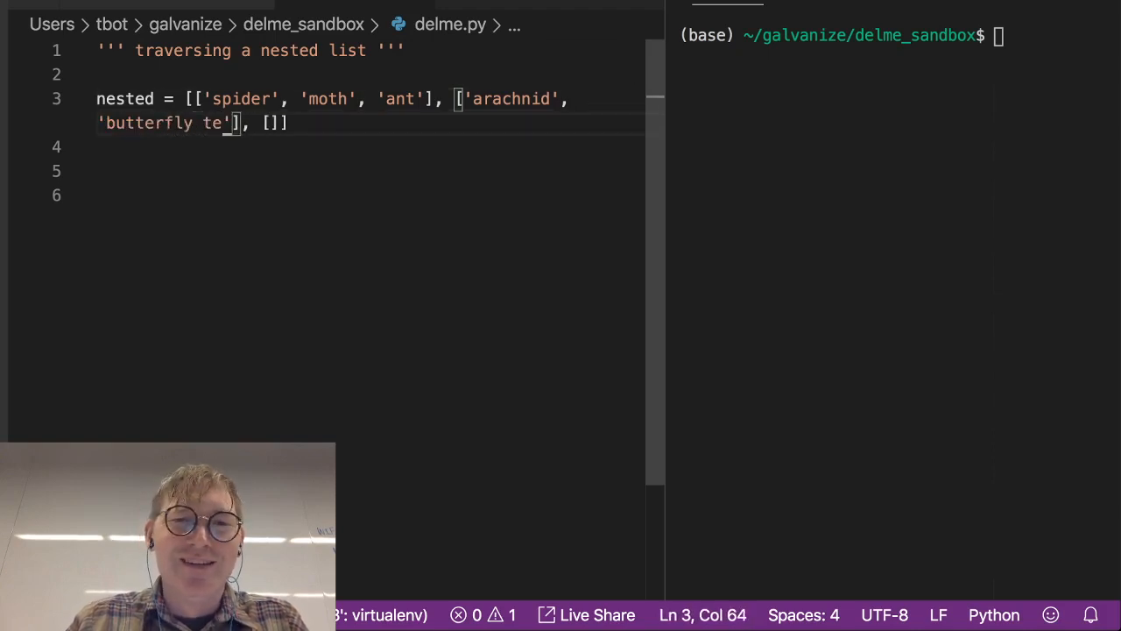
{"action": "type", "text": "ddybears"}
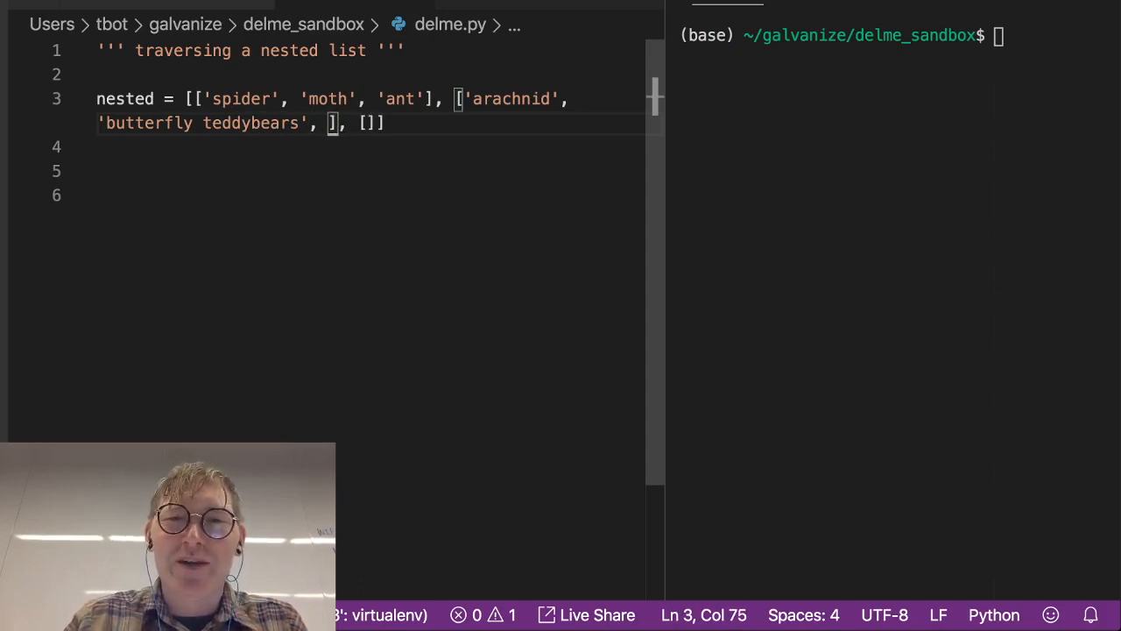
{"action": "type", "text": "''"}
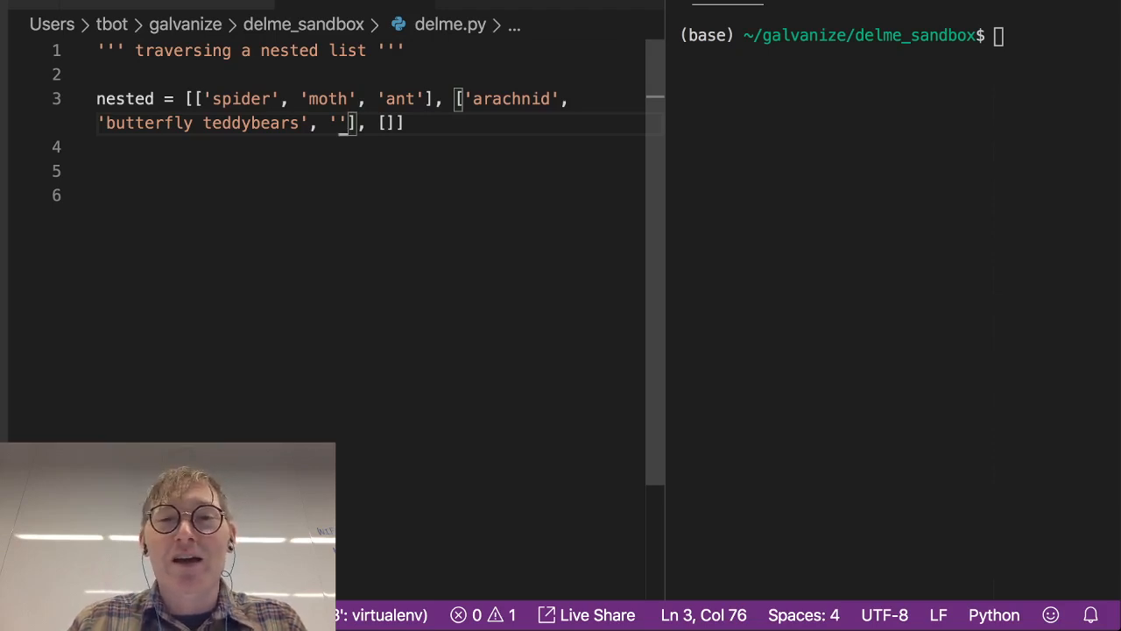
{"action": "type", "text": "formica"}
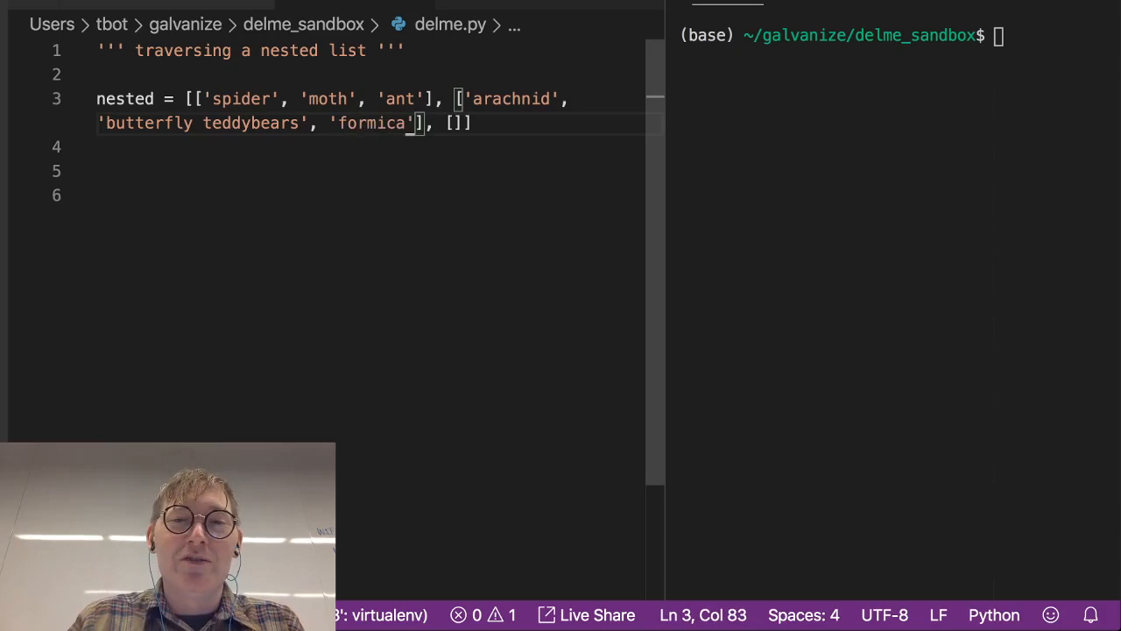
{"action": "type", "text": "lovers"}
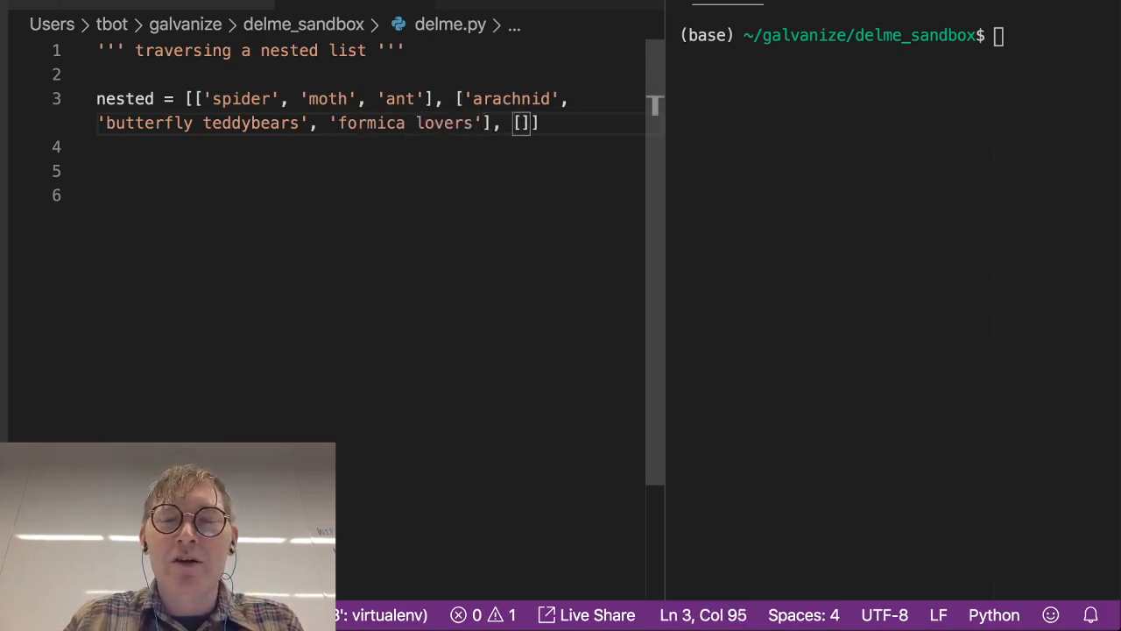
- Add the third sublist holding the numbers 9, 1, 1
{"action": "type", "text": "''"}
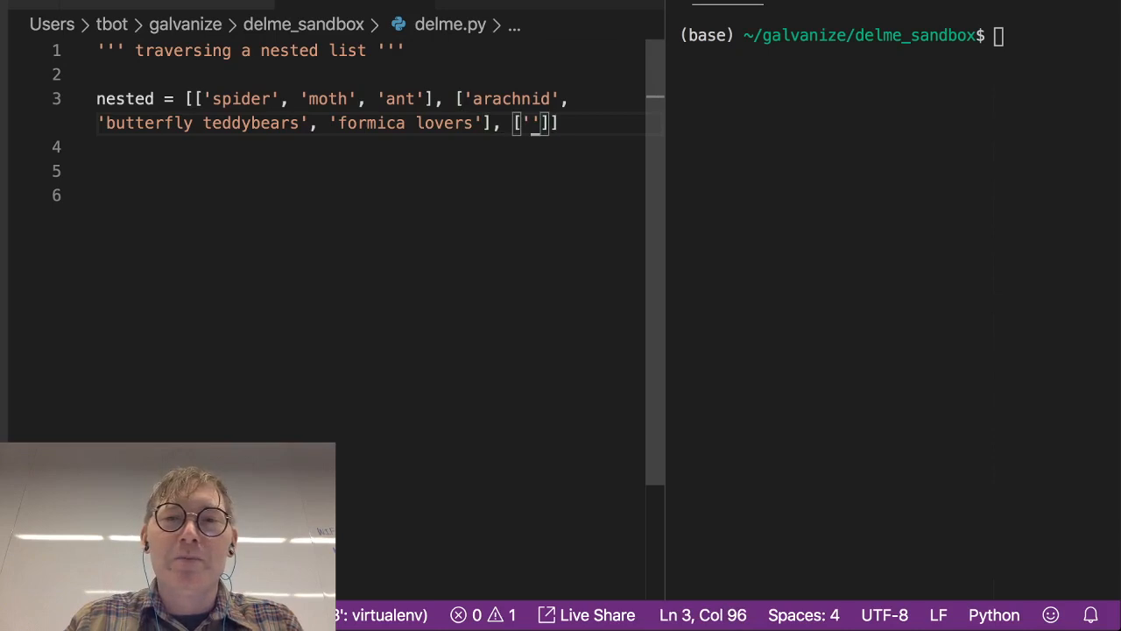
{"action": "key", "text": "BackSpace"}
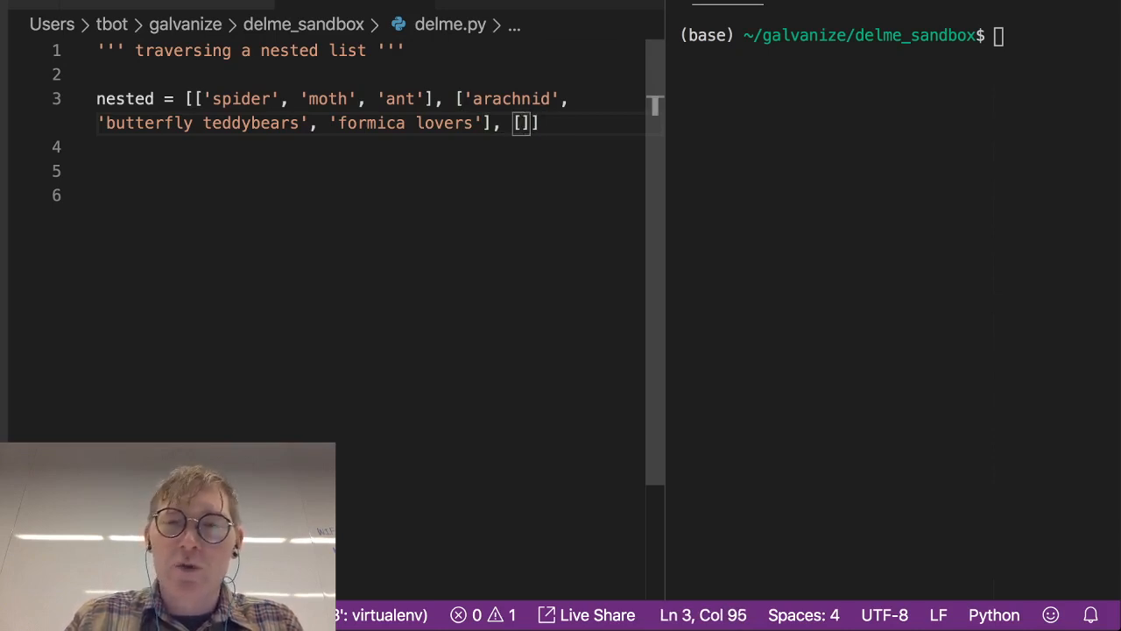
{"action": "type", "text": "10"}
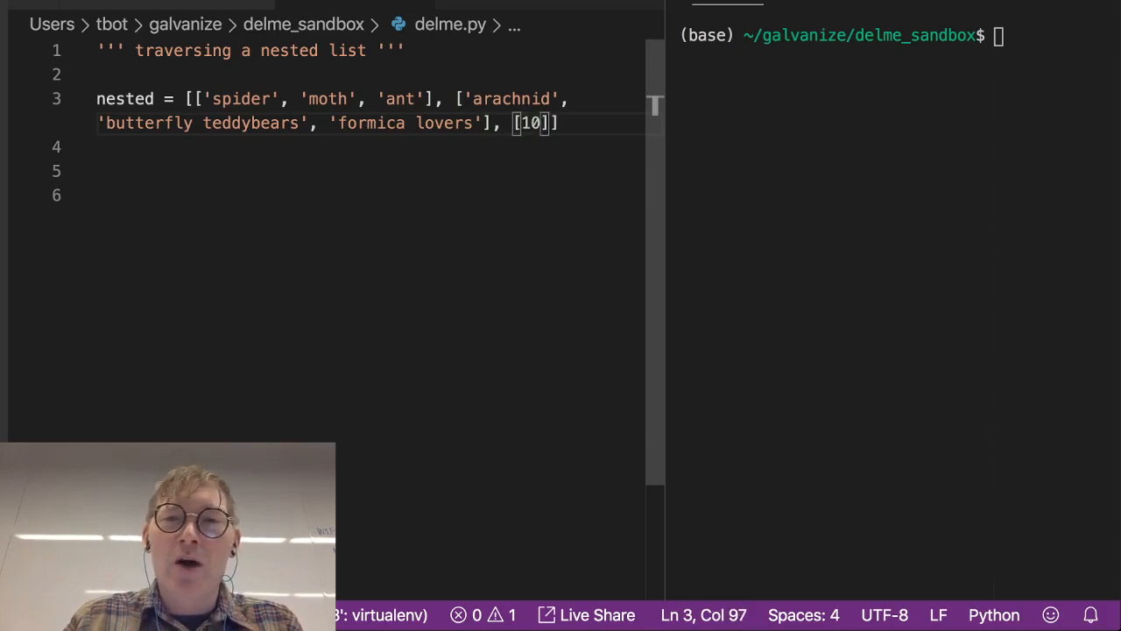
{"action": "type", "text": ", 1,"}
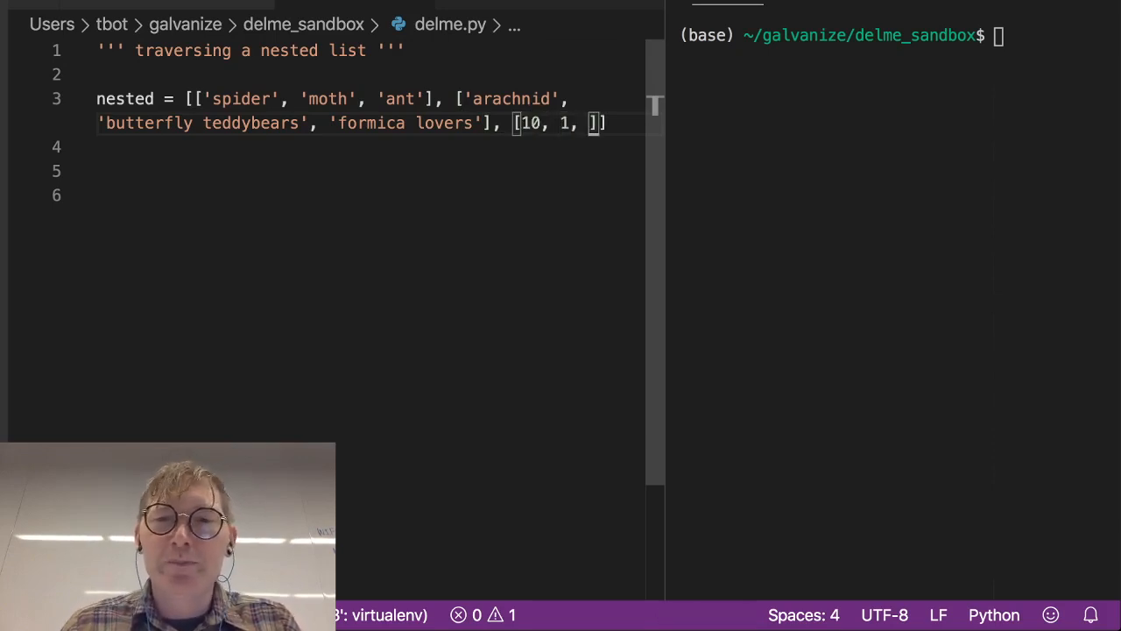
{"action": "type", "text": "1"}
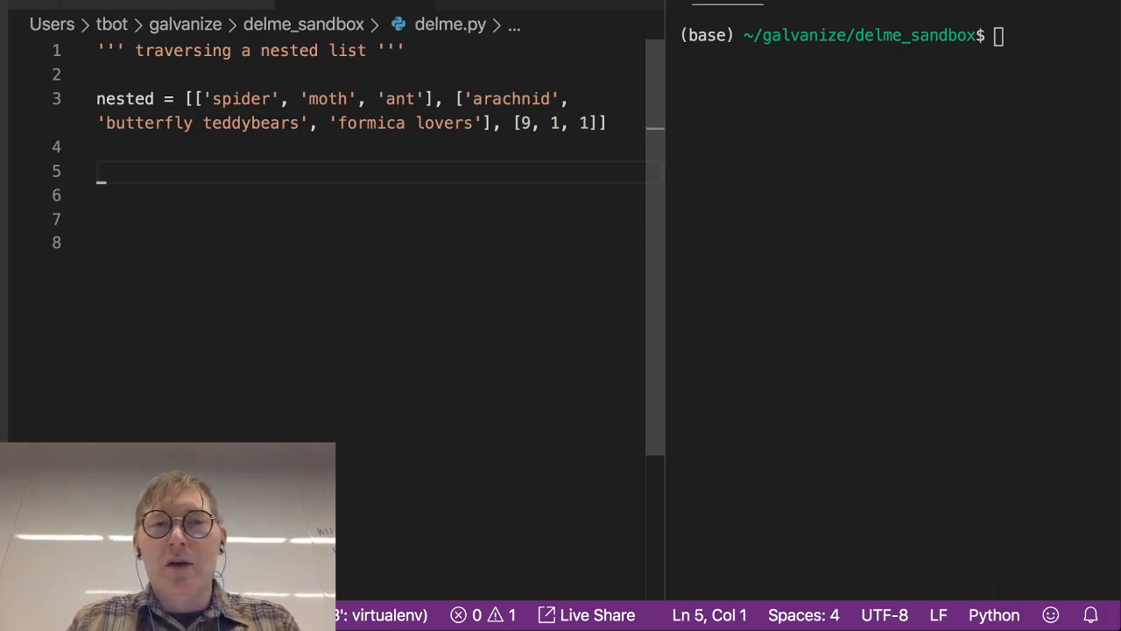
- Write 'for lst in nested:' with print(lst) and enter 'python delme.py' in the terminal
{"action": "type", "text": "for"}
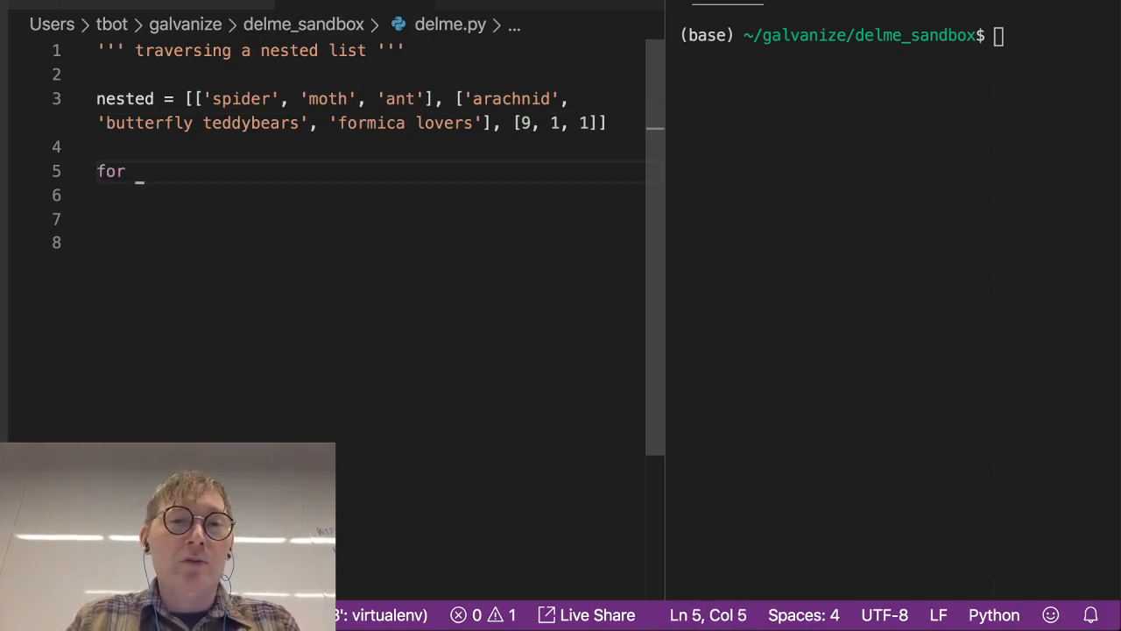
{"action": "type", "text": "lst i"}
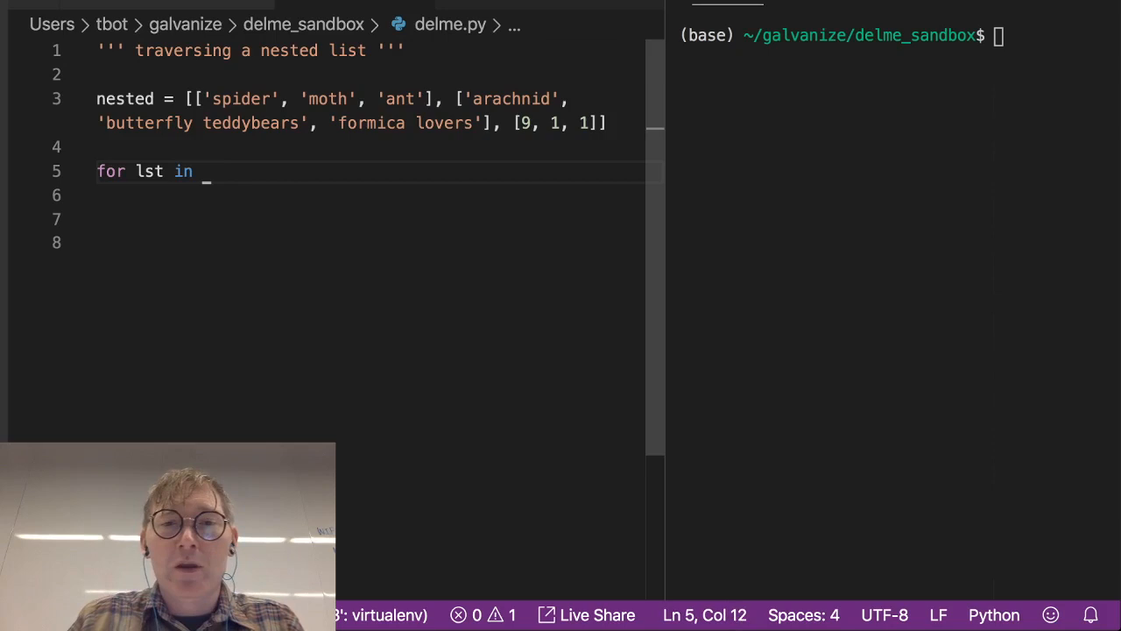
{"action": "type", "text": "nested()"}
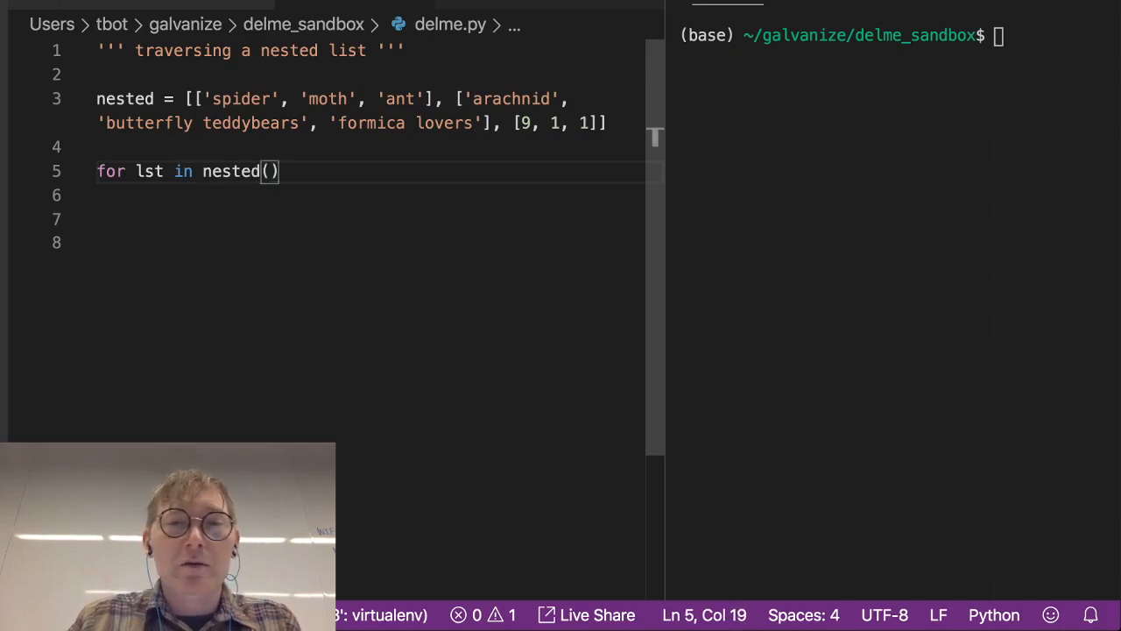
{"action": "type", "text": ":"}
{"action": "left_click", "coordinate": [377, 196]}
{"action": "type", "text": "print("}
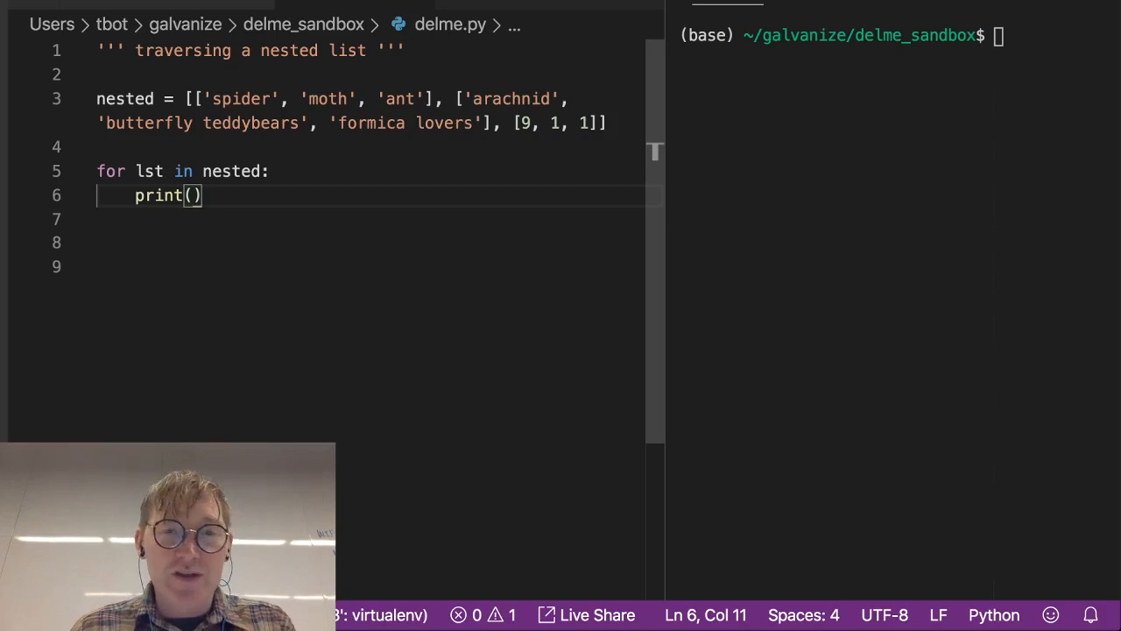
{"action": "type", "text": "lst"}
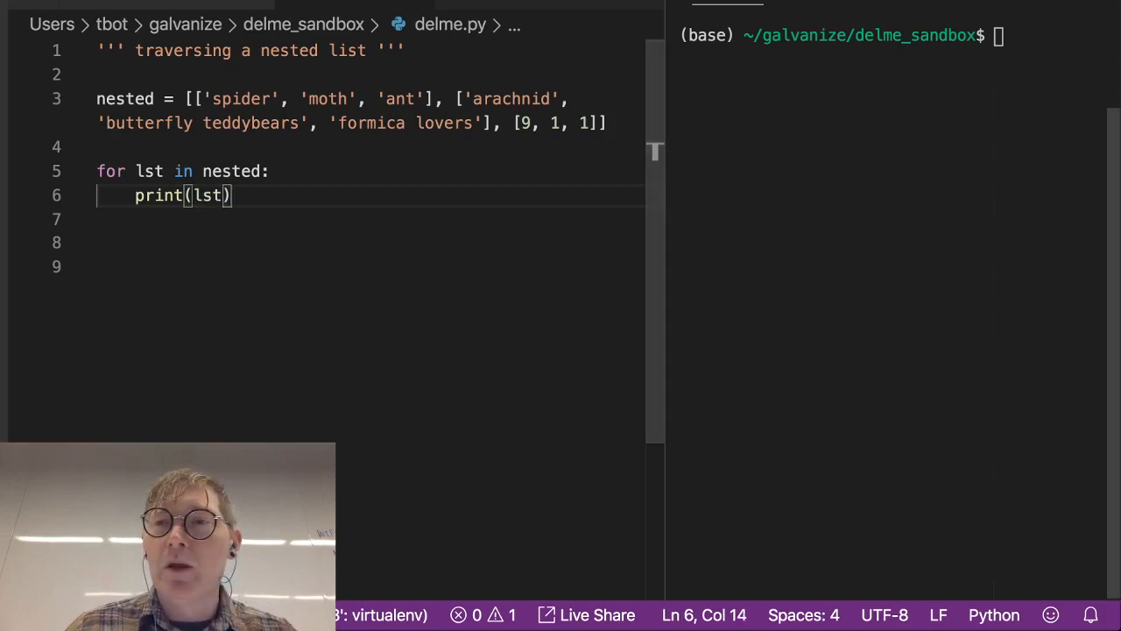
{"action": "type", "text": "python delme.py"}
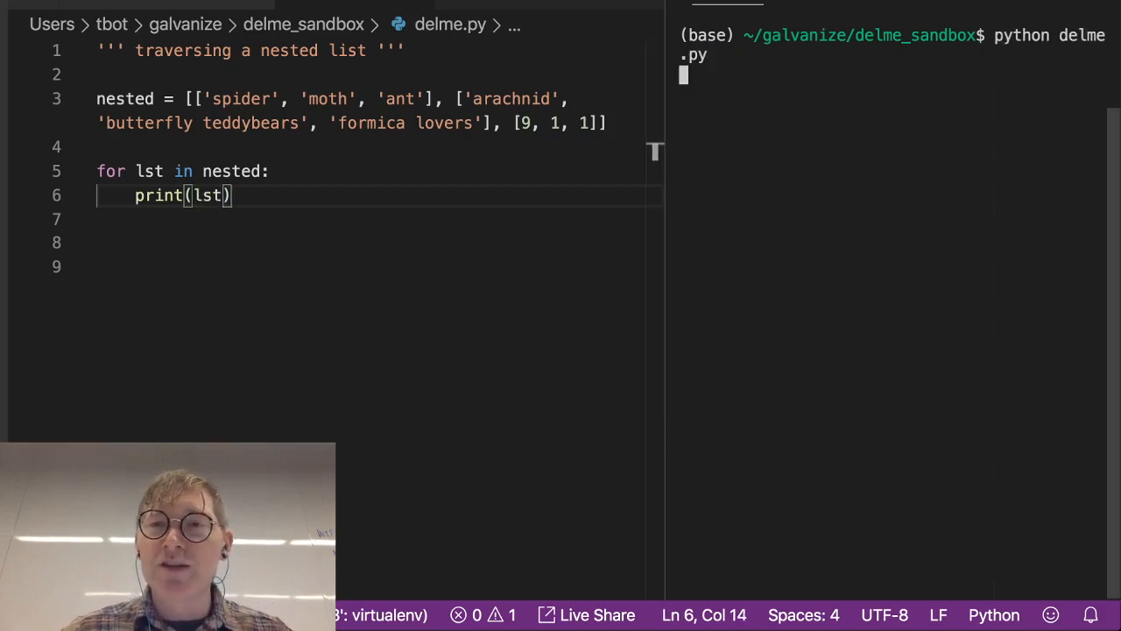
- Run delme.py in the terminal to print the three sublists
{"action": "key", "text": "Return"}
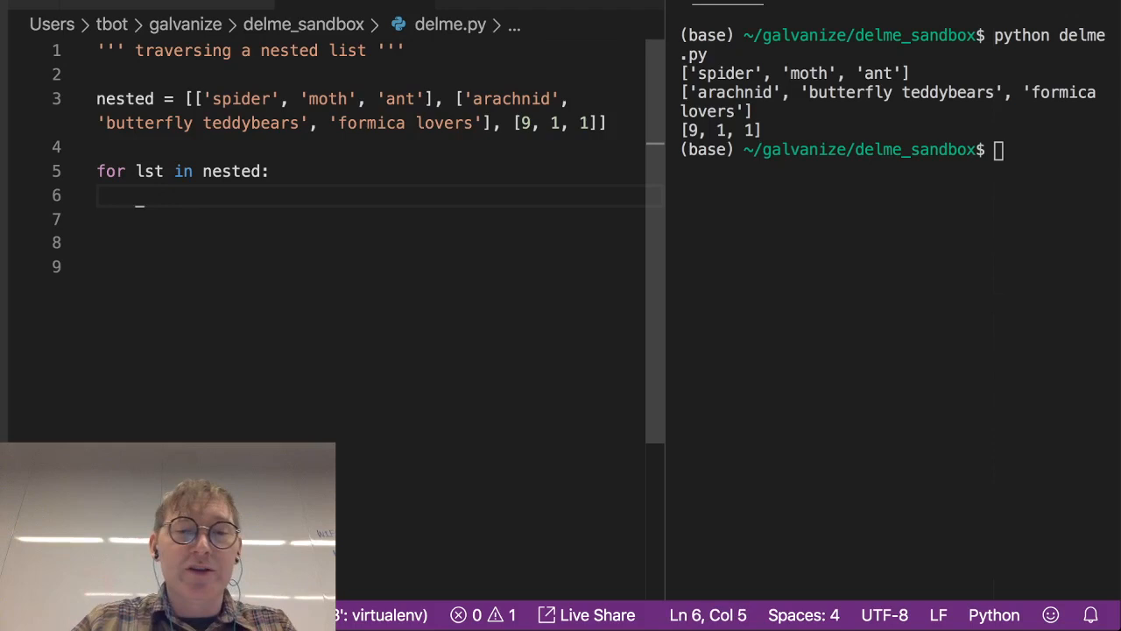
- Add an inner 'for elem in lst:' loop with print(elem) and recall the run command
{"action": "type", "text": "for"}
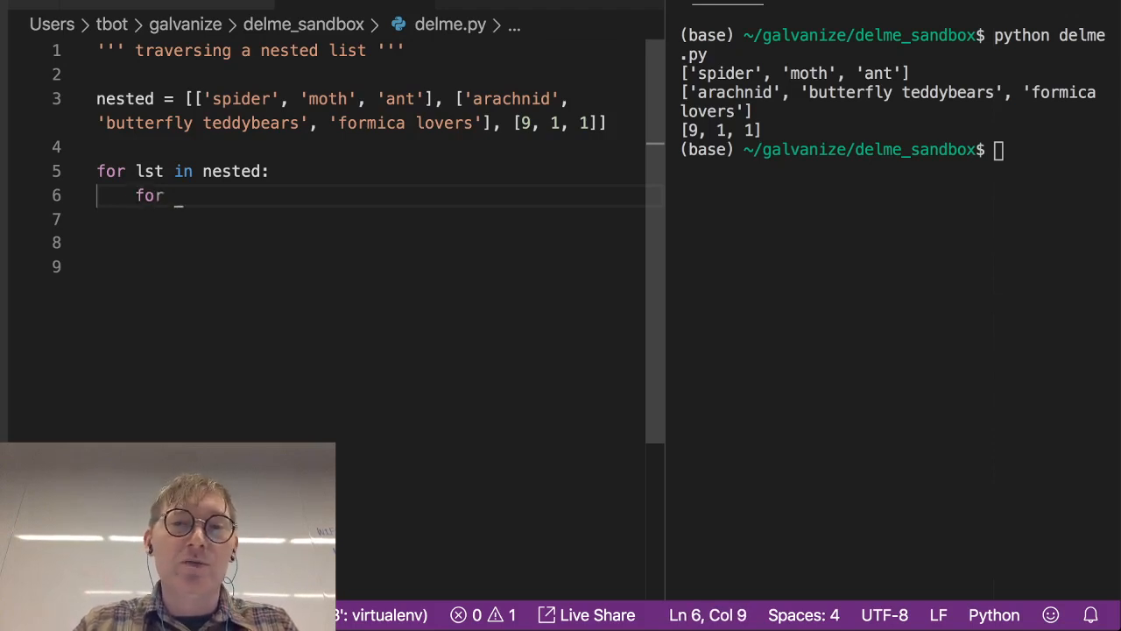
{"action": "type", "text": "elem in"}
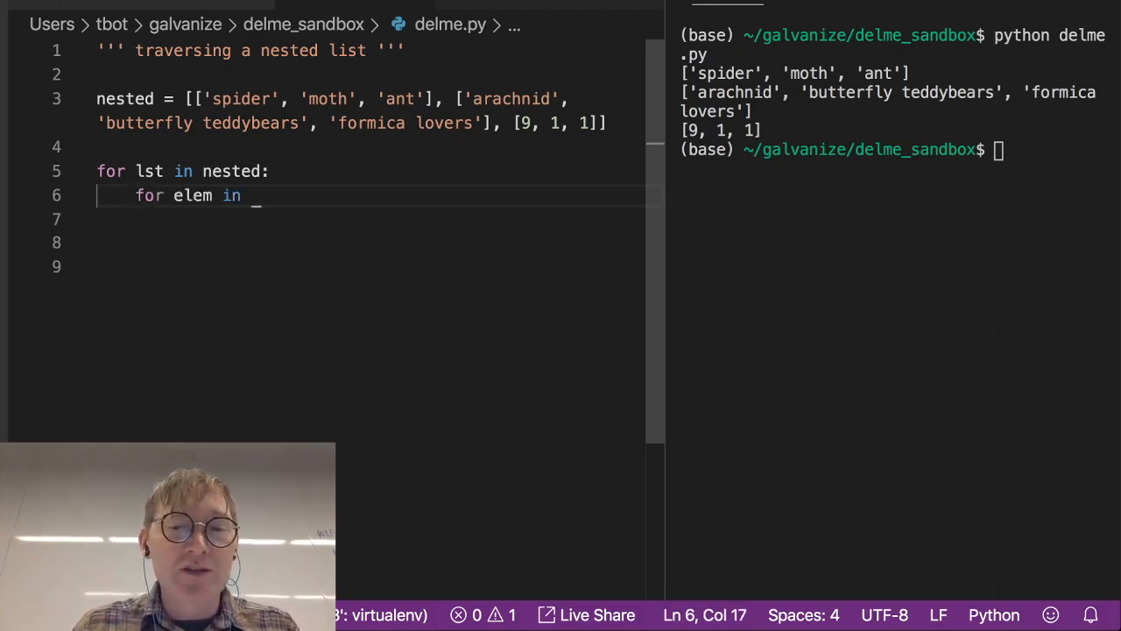
{"action": "type", "text": "lst"}
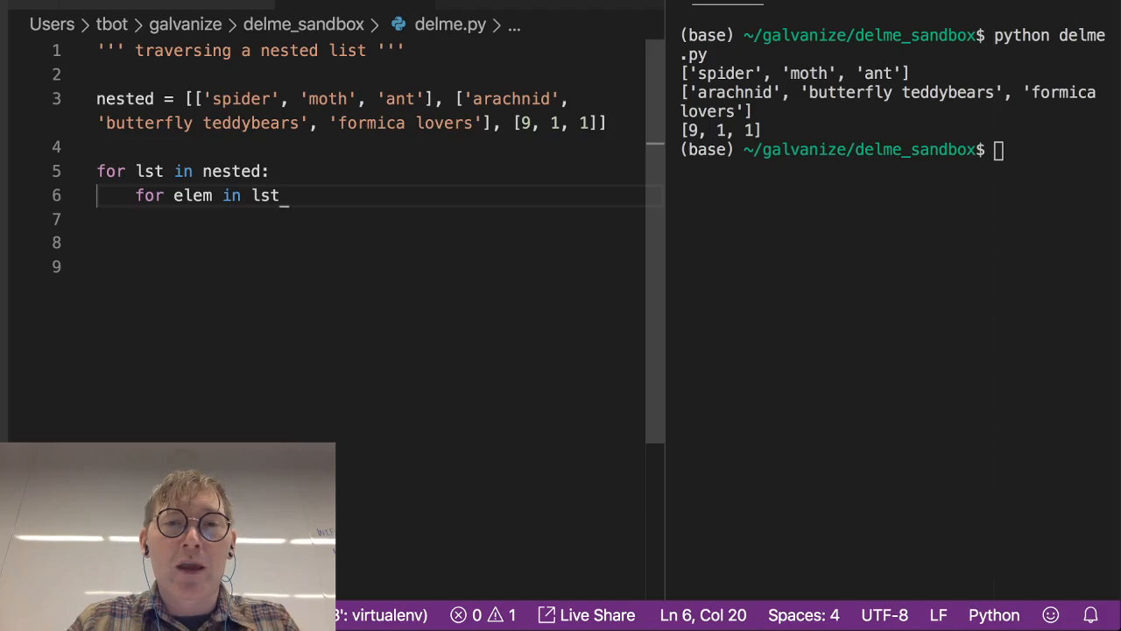
{"action": "type", "text": ":"}
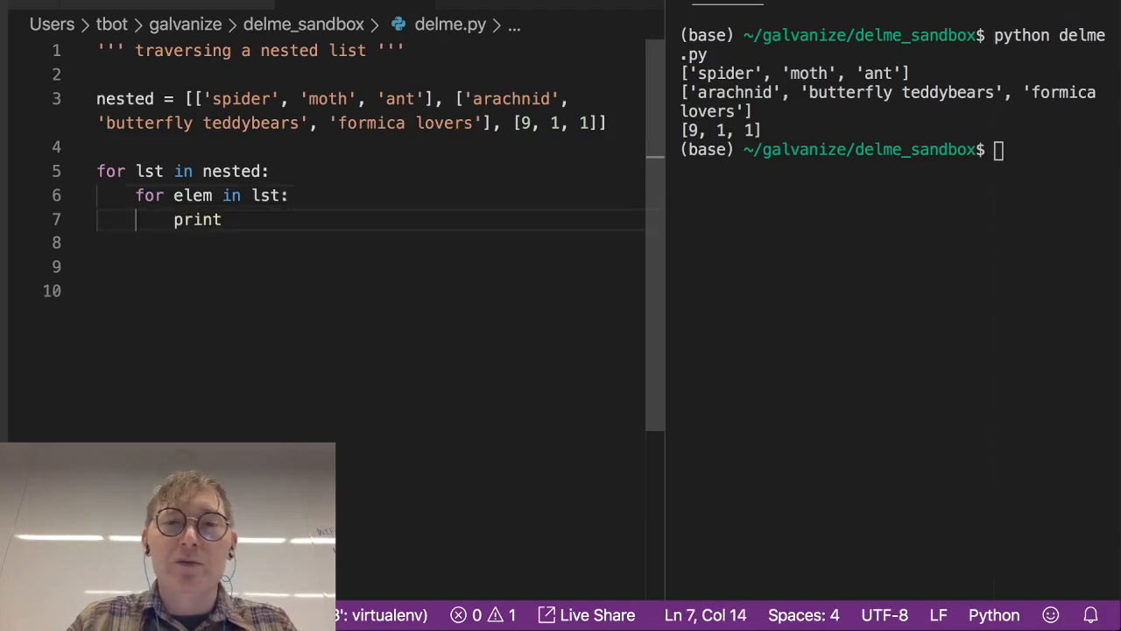
{"action": "type", "text": "()"}
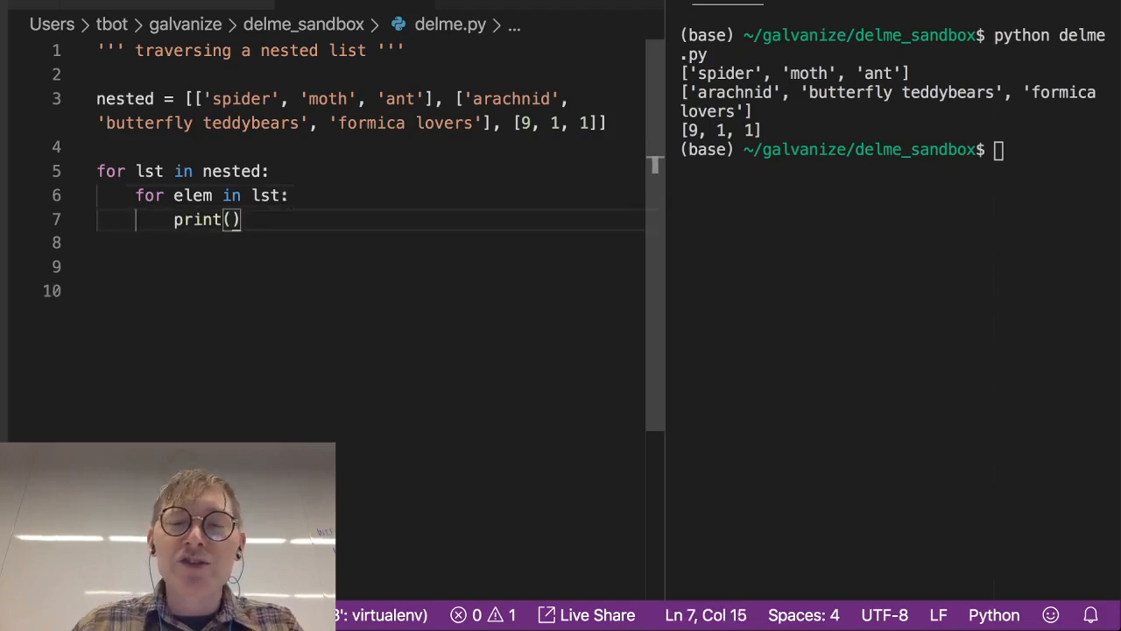
{"action": "type", "text": "elem"}
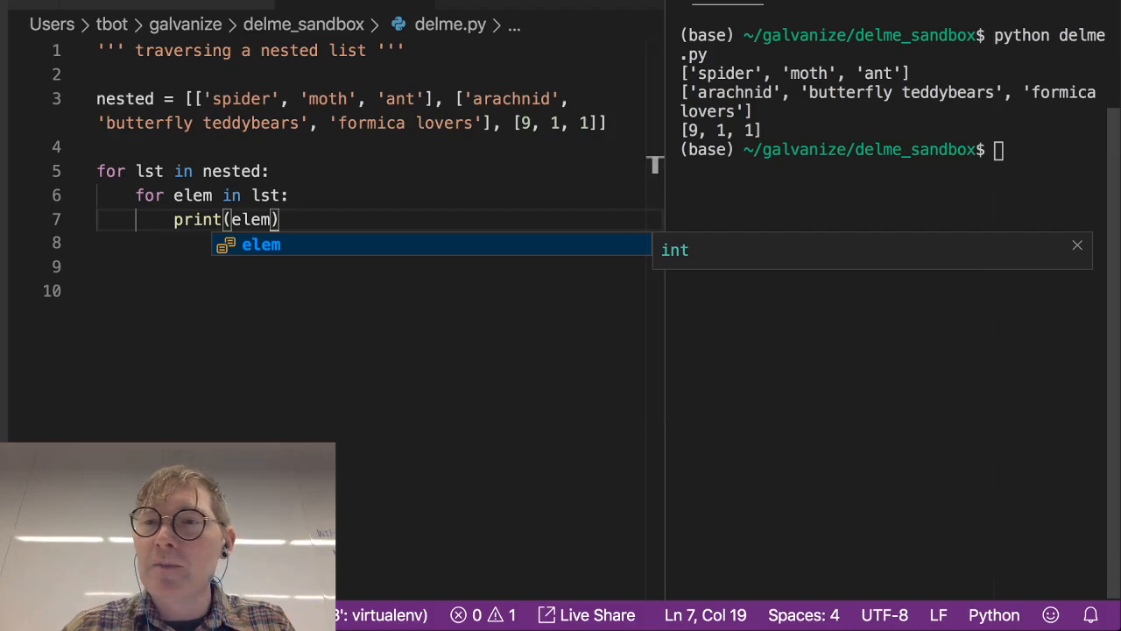
{"action": "key", "text": "Escape"}
{"action": "type", "text": "python delme.py"}
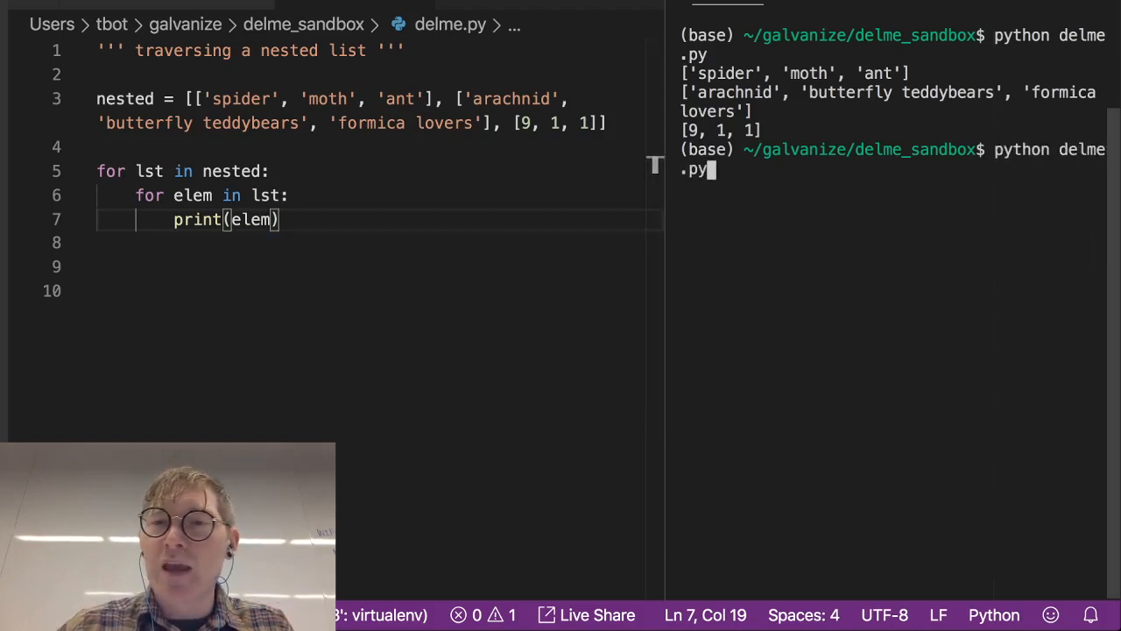
- Rerun delme.py so each element prints on its own line
{"action": "key", "text": "Return"}
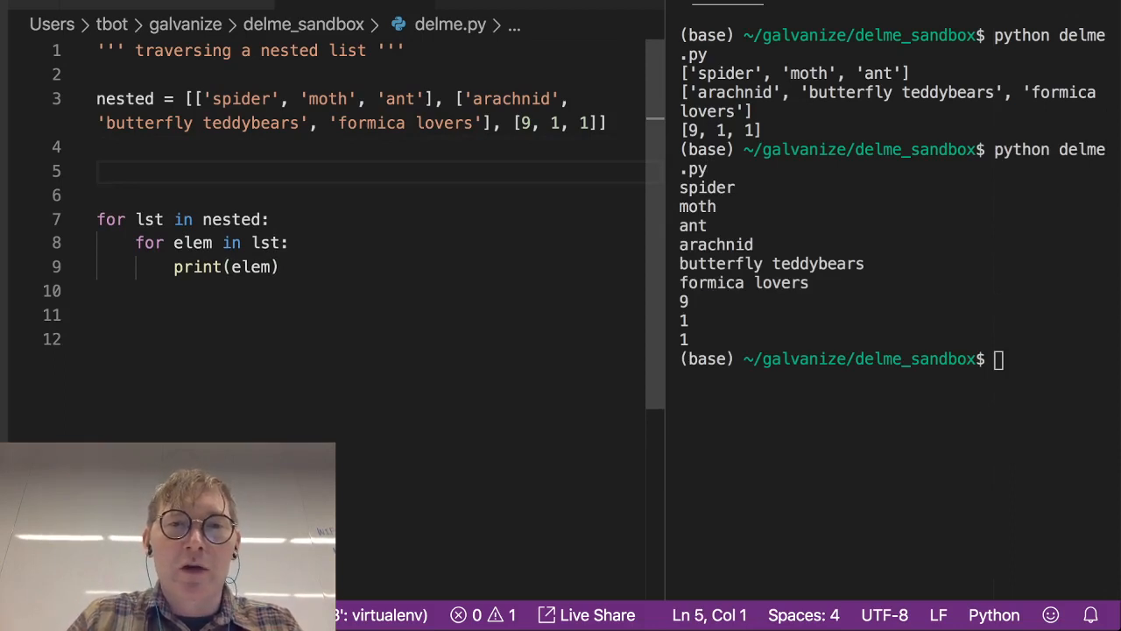
- Add all_elems = [], replace print(elem) with all_elems.append(elem), and print(all_elems) afterward
{"action": "type", "text": "all_elems"}
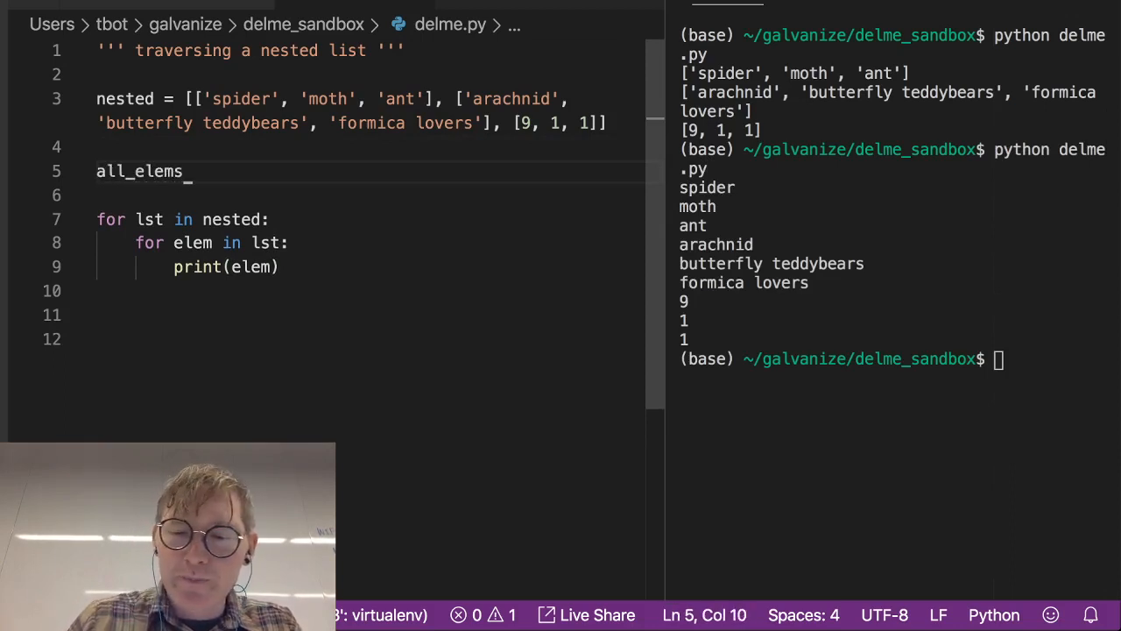
{"action": "type", "text": "= []"}
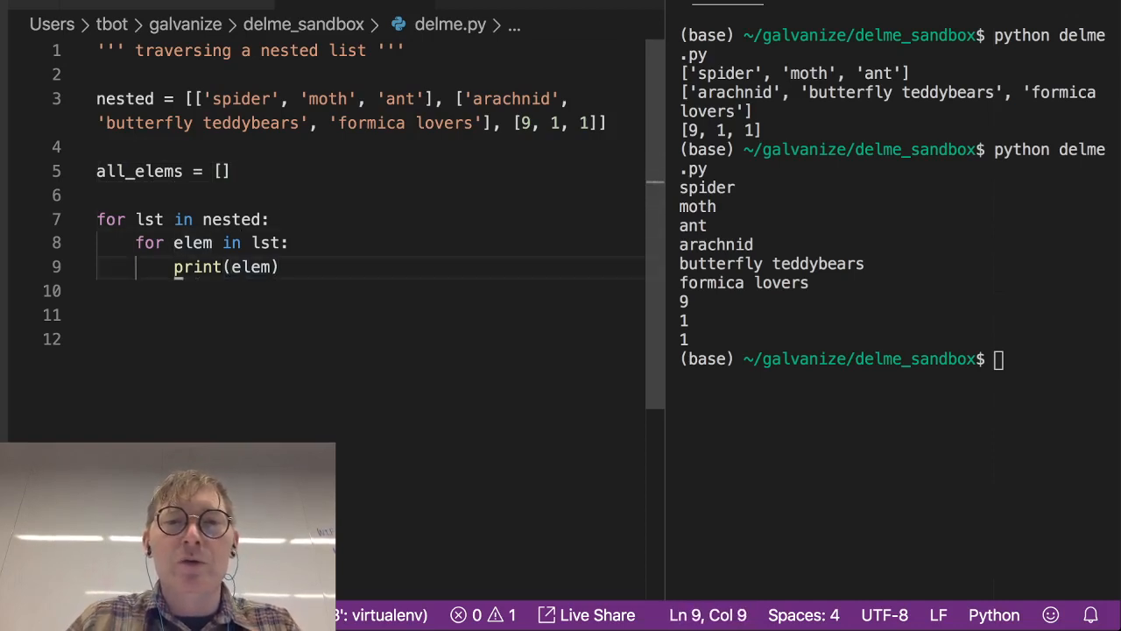
{"action": "double_click", "coordinate": [225, 267]}
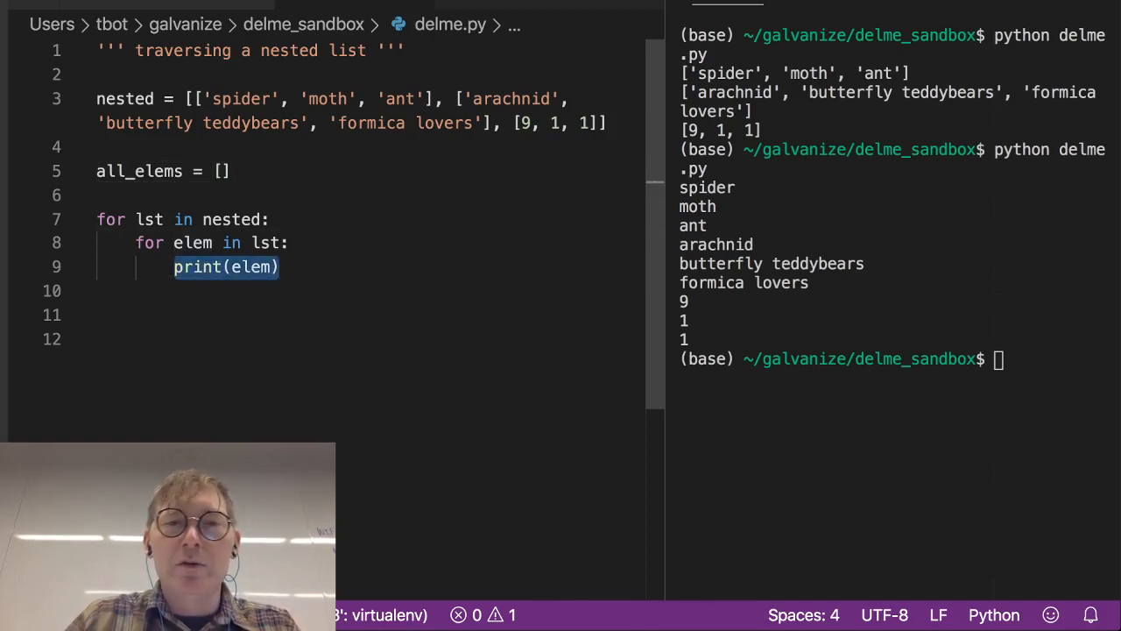
{"action": "type", "text": "all_elems"}
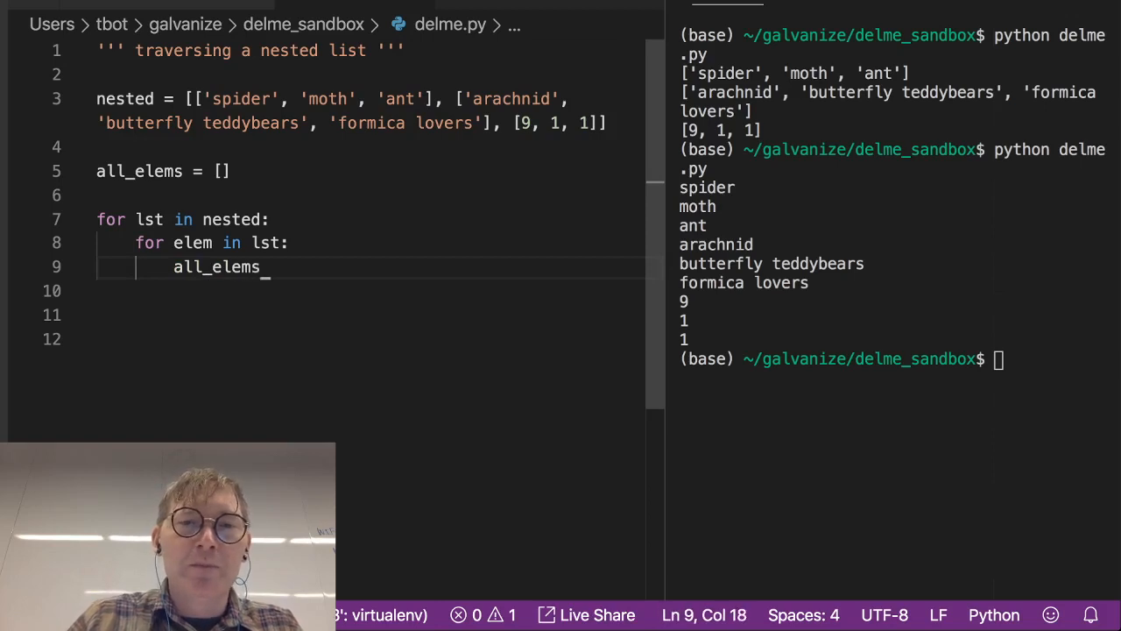
{"action": "type", "text": ".append(elem)"}
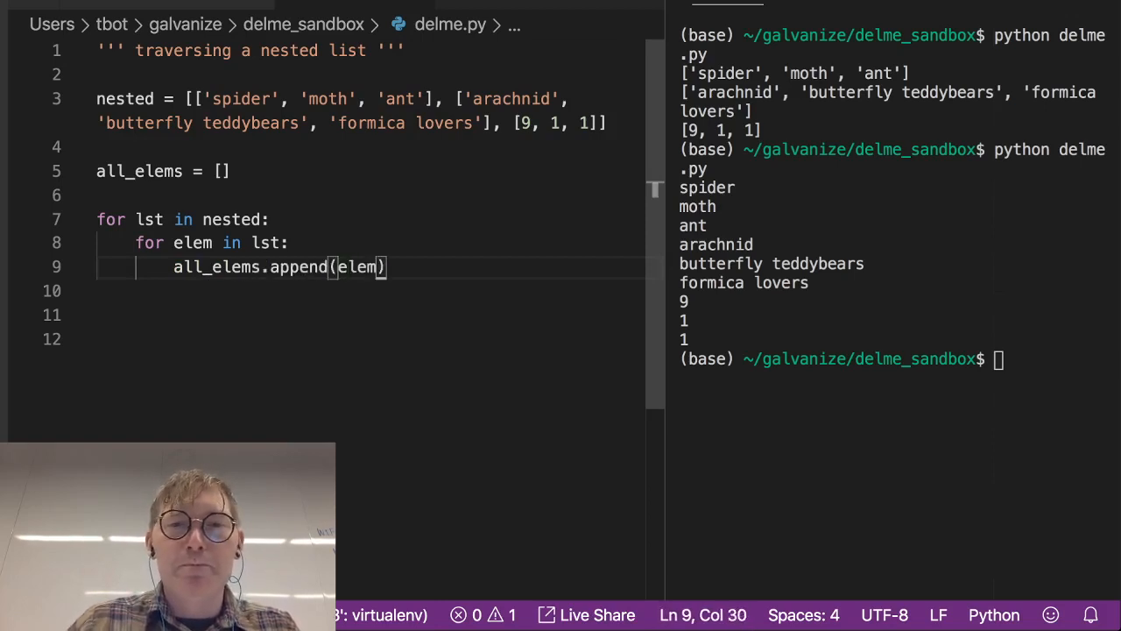
{"action": "type", "text": "pr"}
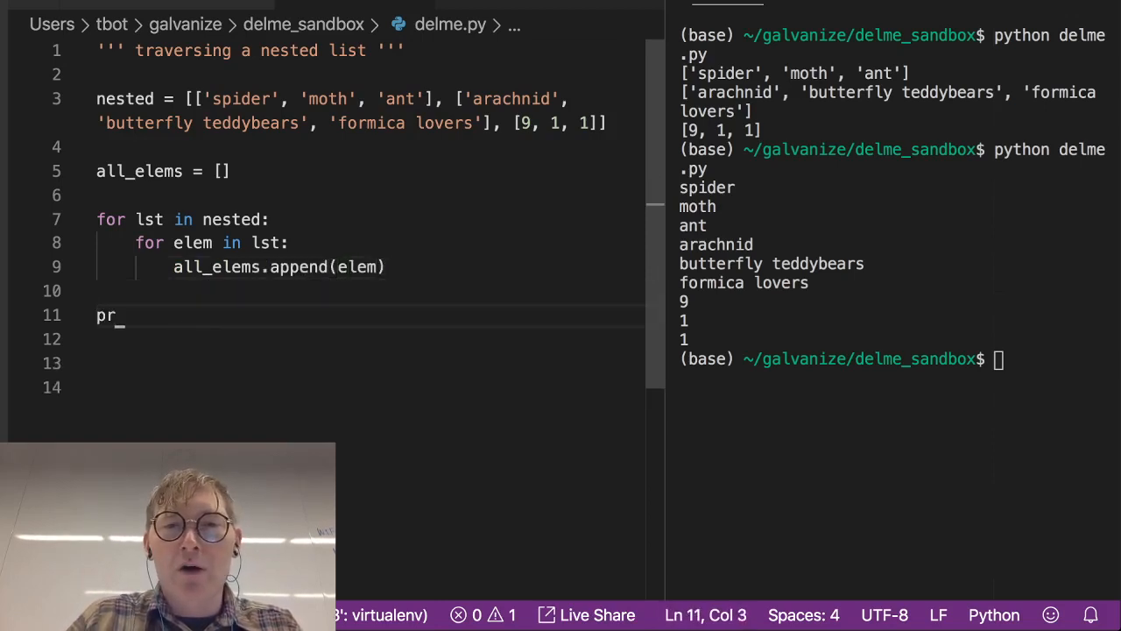
{"action": "type", "text": "int(all_elems)"}
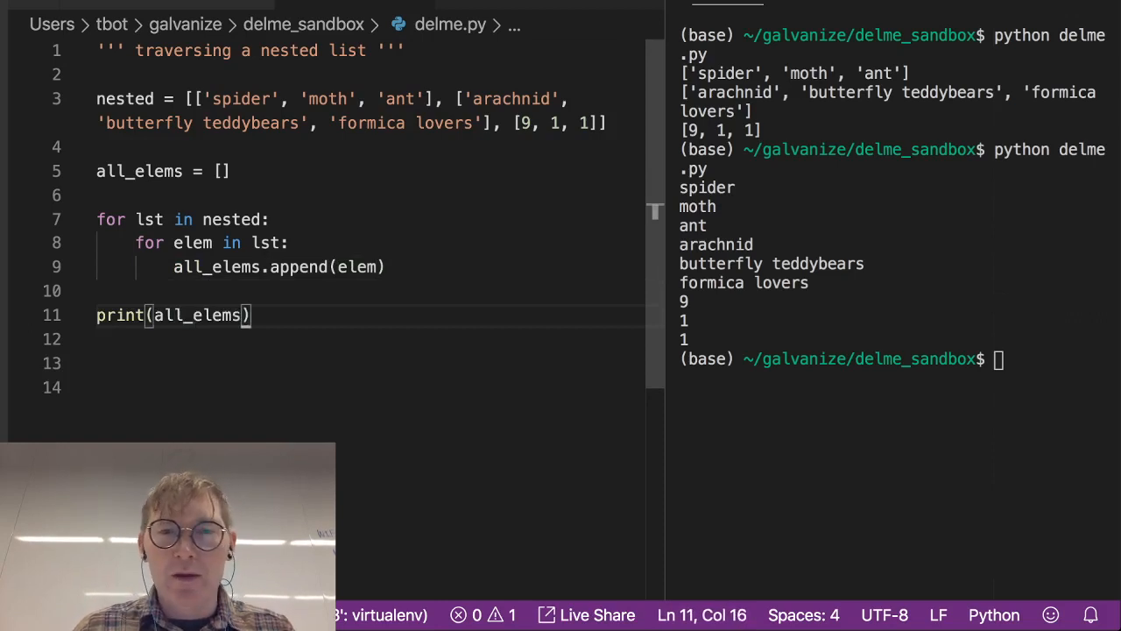